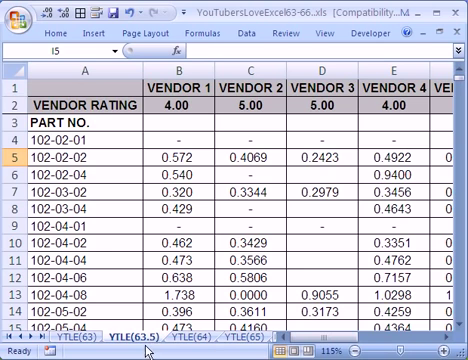
Step: Show the earlier YTLE(63) sheet with the INDEX/MATCH/MIN/IF/MAX vendor example formula
{"action": "left_click", "coordinate": [72, 352]}
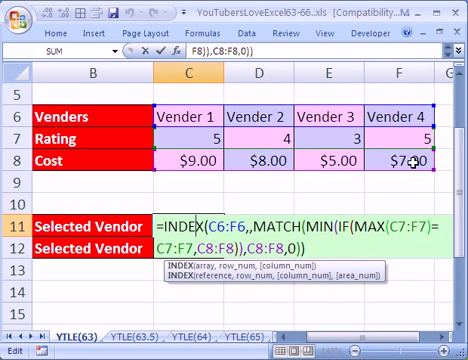
{"action": "key", "text": "Enter"}
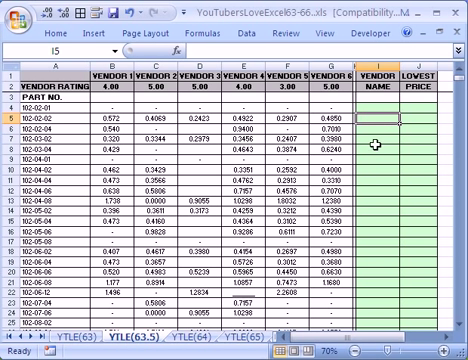
{"action": "mouse_move", "coordinate": [372, 276]}
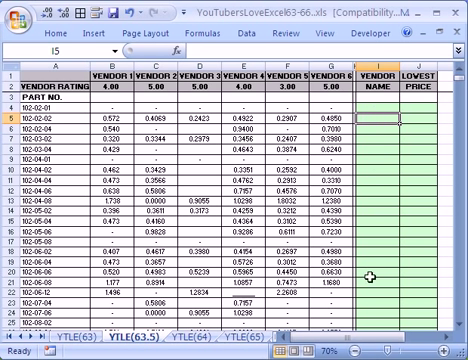
{"action": "mouse_move", "coordinate": [418, 100]}
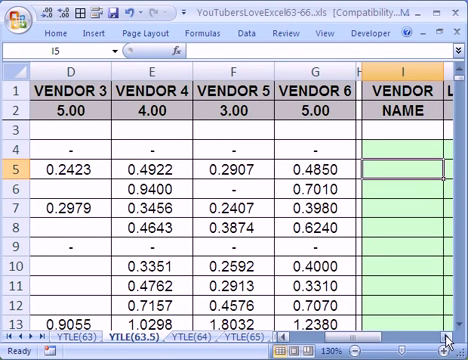
Step: Begin =INDEX( in I5 over the locked vendor header row $B$1:$G$1, followed by a comma
{"action": "scroll", "scroll_direction": "right", "scroll_amount": 3}
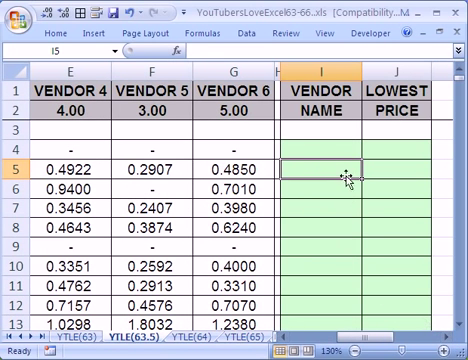
{"action": "type", "text": "=i"}
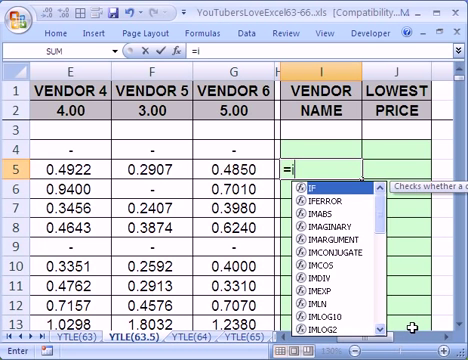
{"action": "type", "text": "INDEX(B1:G1"}
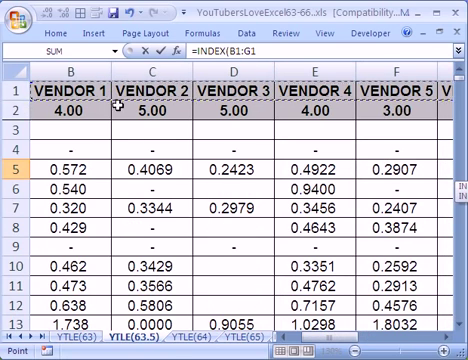
{"action": "key", "text": "f4"}
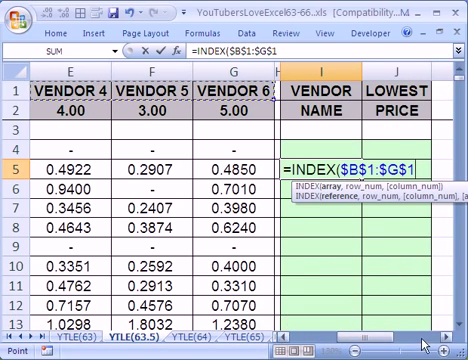
{"action": "type", "text": ","}
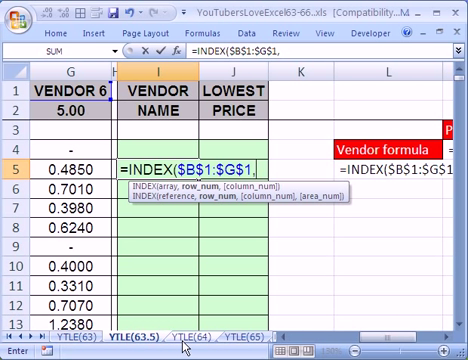
Step: Add MATCH(MIN(IF(MAX($B$2:$G$2)=$B$2:$G$2,B5:G5 to the I5 formula
{"action": "type", "text": "match(min(if"}
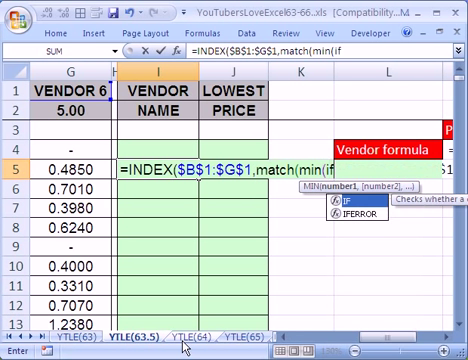
{"action": "type", "text": "max($B$2:$G$2"}
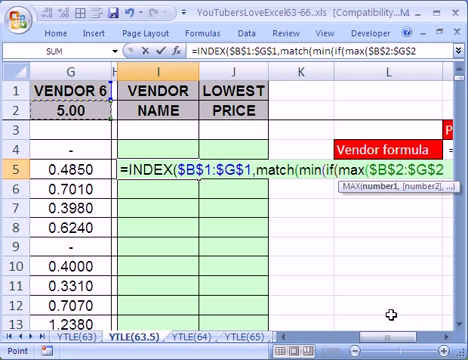
{"action": "type", "text": ")=$B$2:$G$2,B5:G5"}
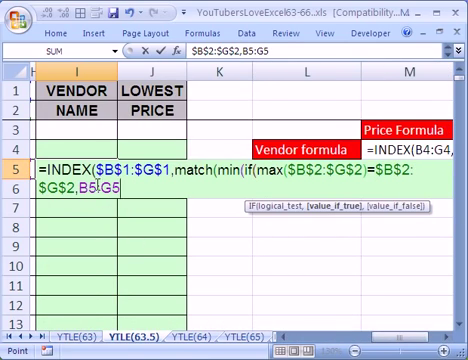
{"action": "mouse_move", "coordinate": [100, 292]}
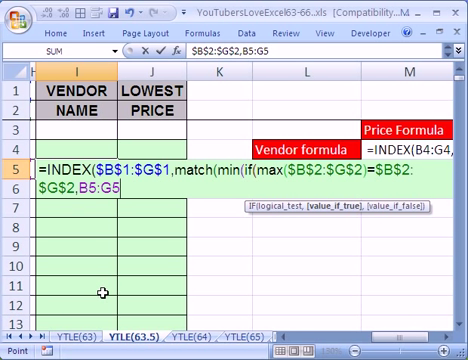
{"action": "mouse_move", "coordinate": [260, 228]}
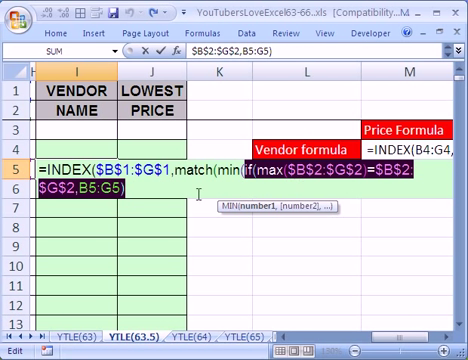
Step: Finish MATCH over B5:G5 with exact match 0, evaluating to vendor position 3
{"action": "type", "text": "),B5:G5"}
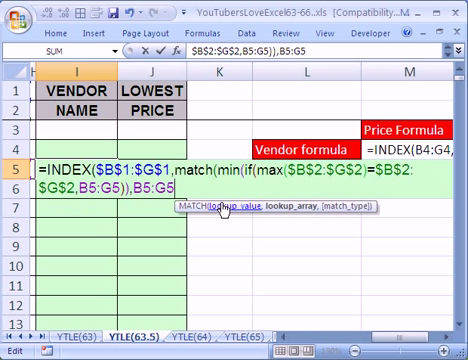
{"action": "type", "text": ","}
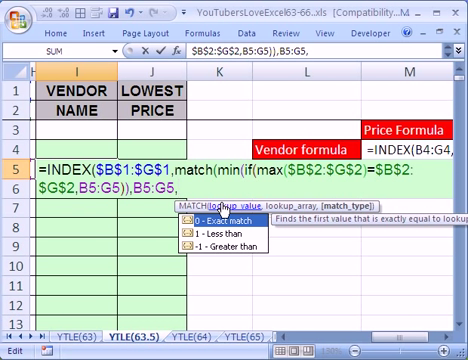
{"action": "type", "text": "0)"}
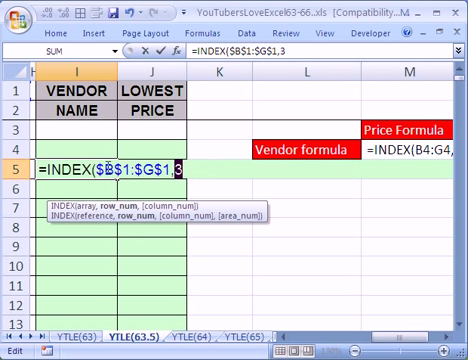
{"action": "mouse_move", "coordinate": [206, 190]}
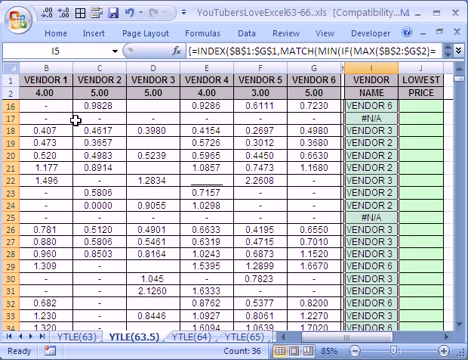
{"action": "mouse_move", "coordinate": [376, 122]}
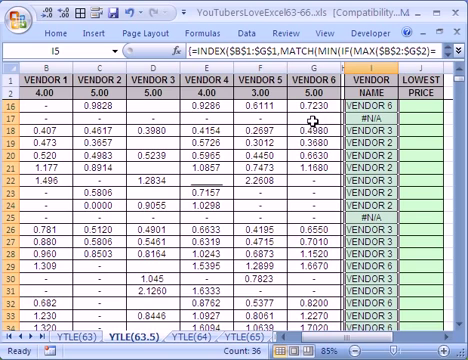
{"action": "mouse_move", "coordinate": [340, 196]}
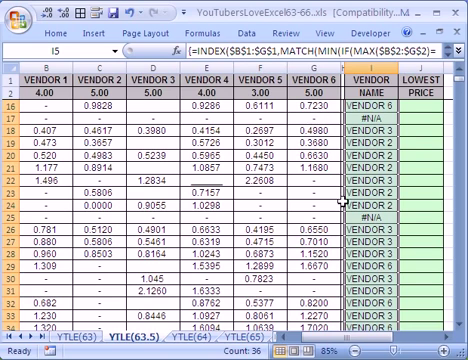
{"action": "scroll", "scroll_direction": "down", "scroll_amount": 3}
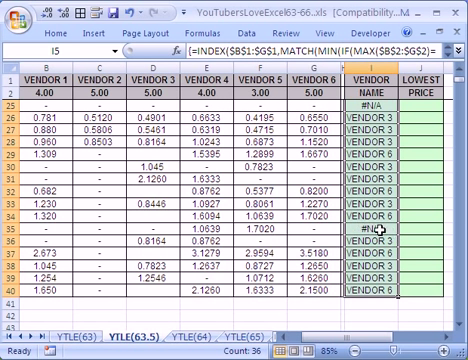
{"action": "mouse_move", "coordinate": [368, 232]}
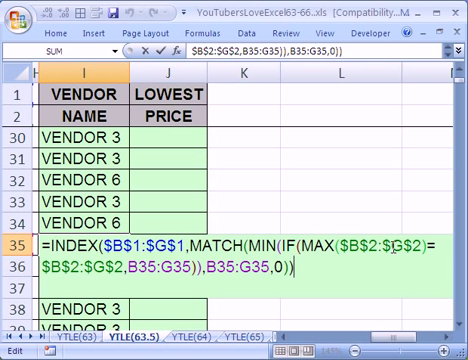
{"action": "mouse_move", "coordinate": [404, 246]}
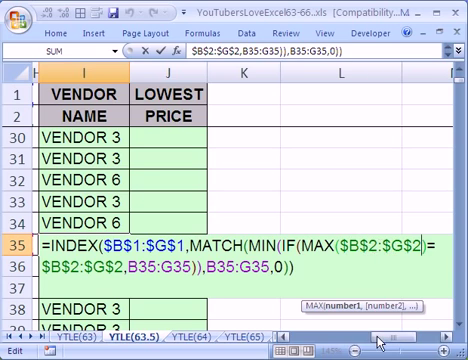
Step: Scroll back to the Vendor Name column to edit the row 35 INDEX/MATCH formula
{"action": "scroll", "scroll_direction": "left", "scroll_amount": 3}
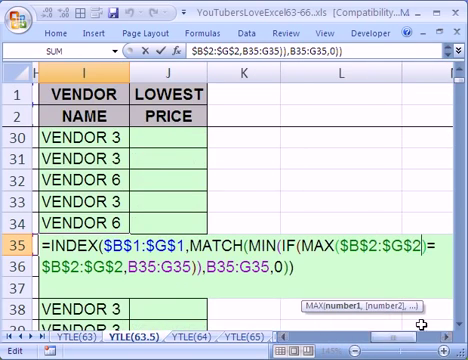
Step: Multiply $B$2:$G$2 inside MAX by (B35:G35<>"-") so dash prices are excluded
{"action": "type", "text": "*"}
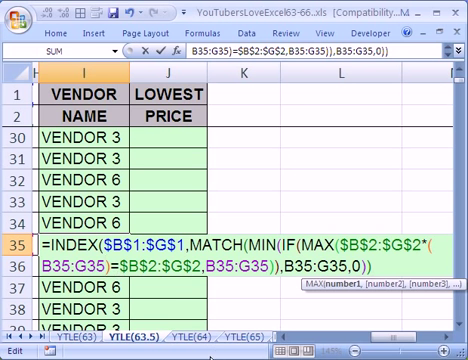
{"action": "type", "text": "<>"}
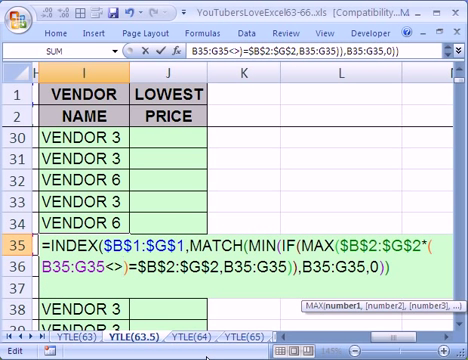
{"action": "type", "text": "\"-\""}
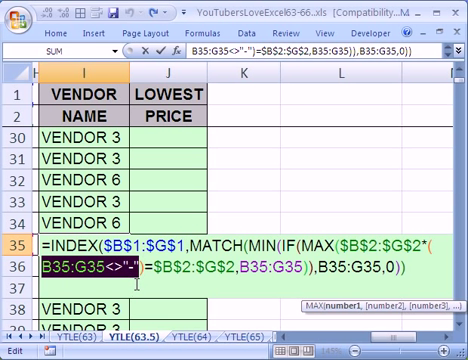
Step: Evaluate the MAX argument with F9 to preview the array {0,0,0,4,3,0}
{"action": "key", "text": "f9"}
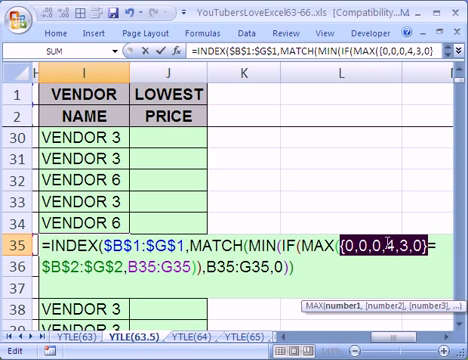
{"action": "mouse_move", "coordinate": [396, 224]}
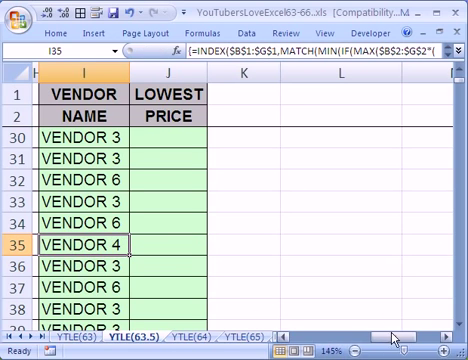
Step: Scroll back toward the first part row to edit its Vendor Name formula
{"action": "scroll", "scroll_direction": "left", "scroll_amount": 3}
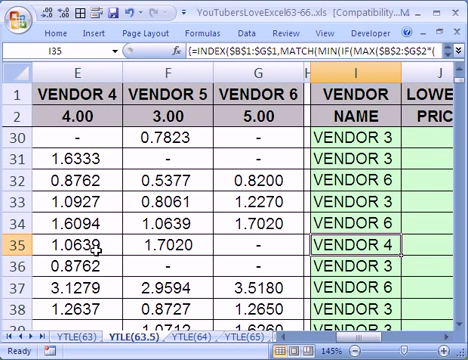
{"action": "mouse_move", "coordinate": [408, 252]}
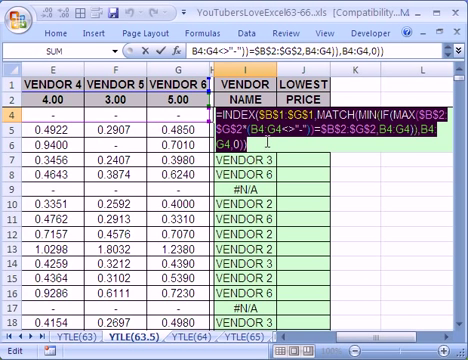
{"action": "key", "text": "Enter"}
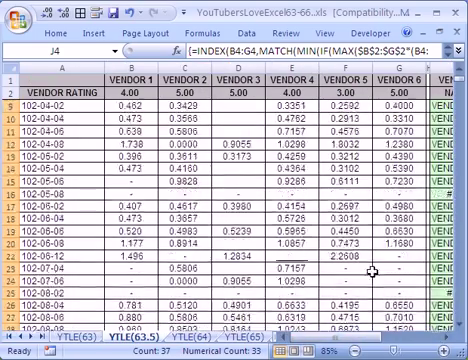
{"action": "scroll", "scroll_direction": "down", "scroll_amount": 3}
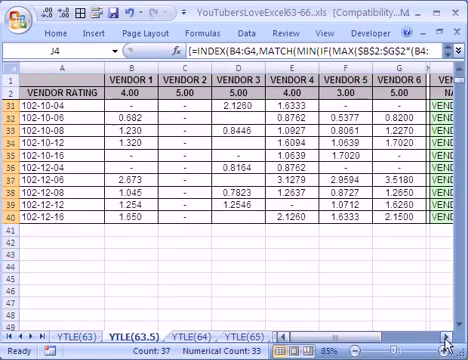
{"action": "scroll", "scroll_direction": "right", "scroll_amount": 3}
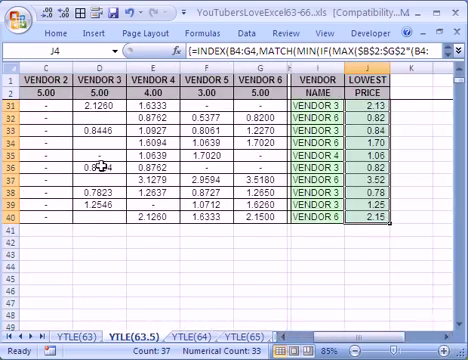